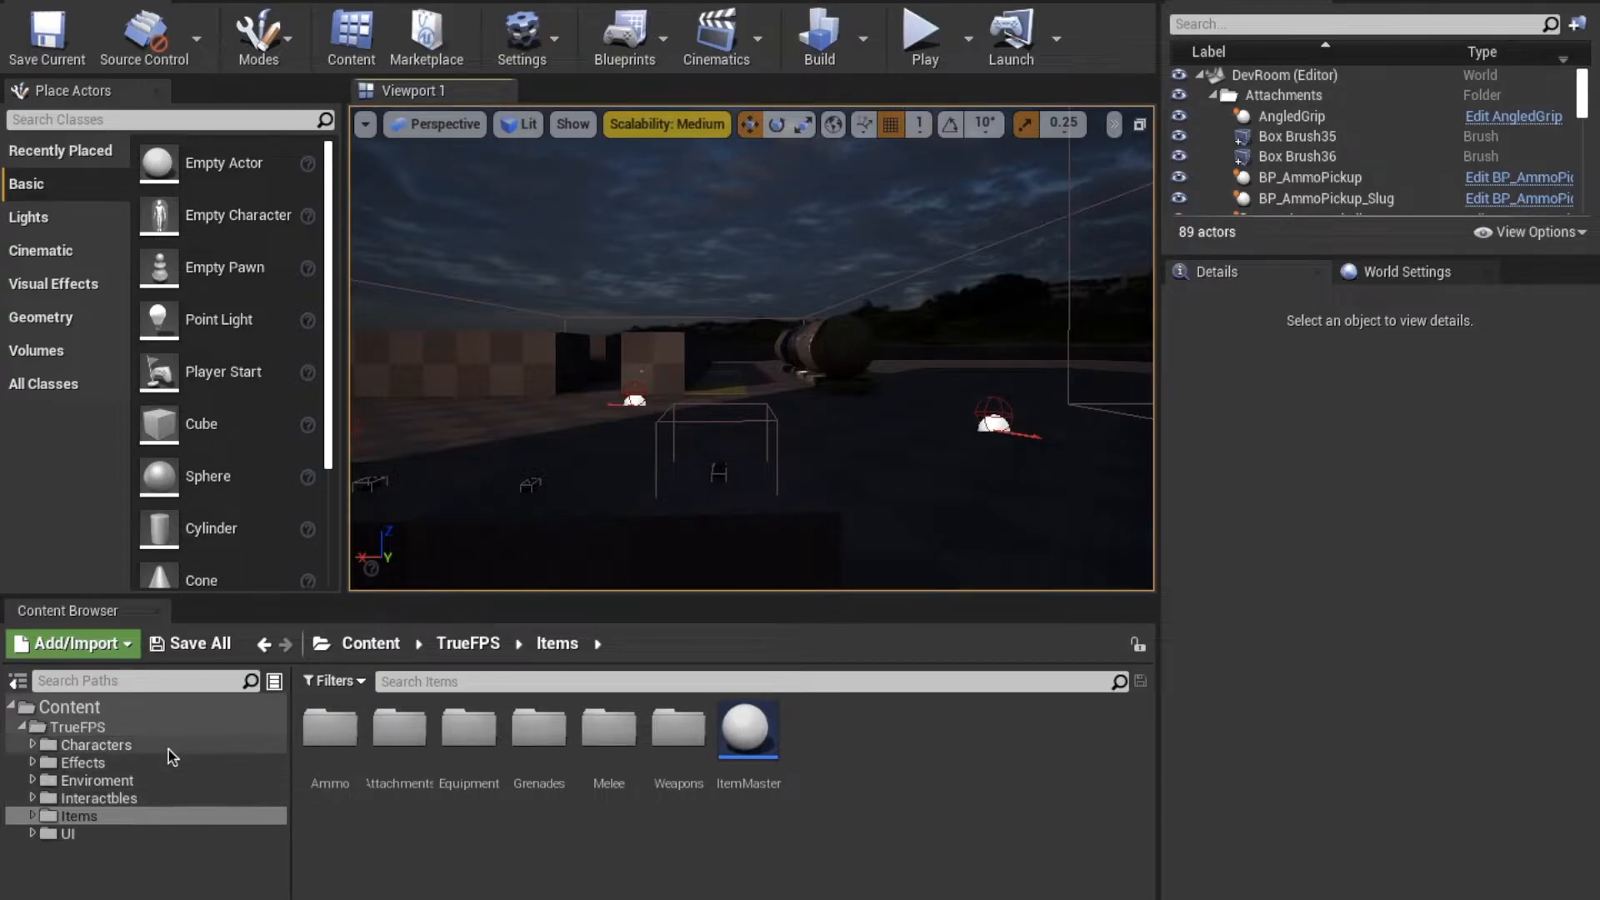
# - Browse to TrueFPS > Items > Attachments and open the AttachmentMaster blueprint
pyautogui.click(76, 815)
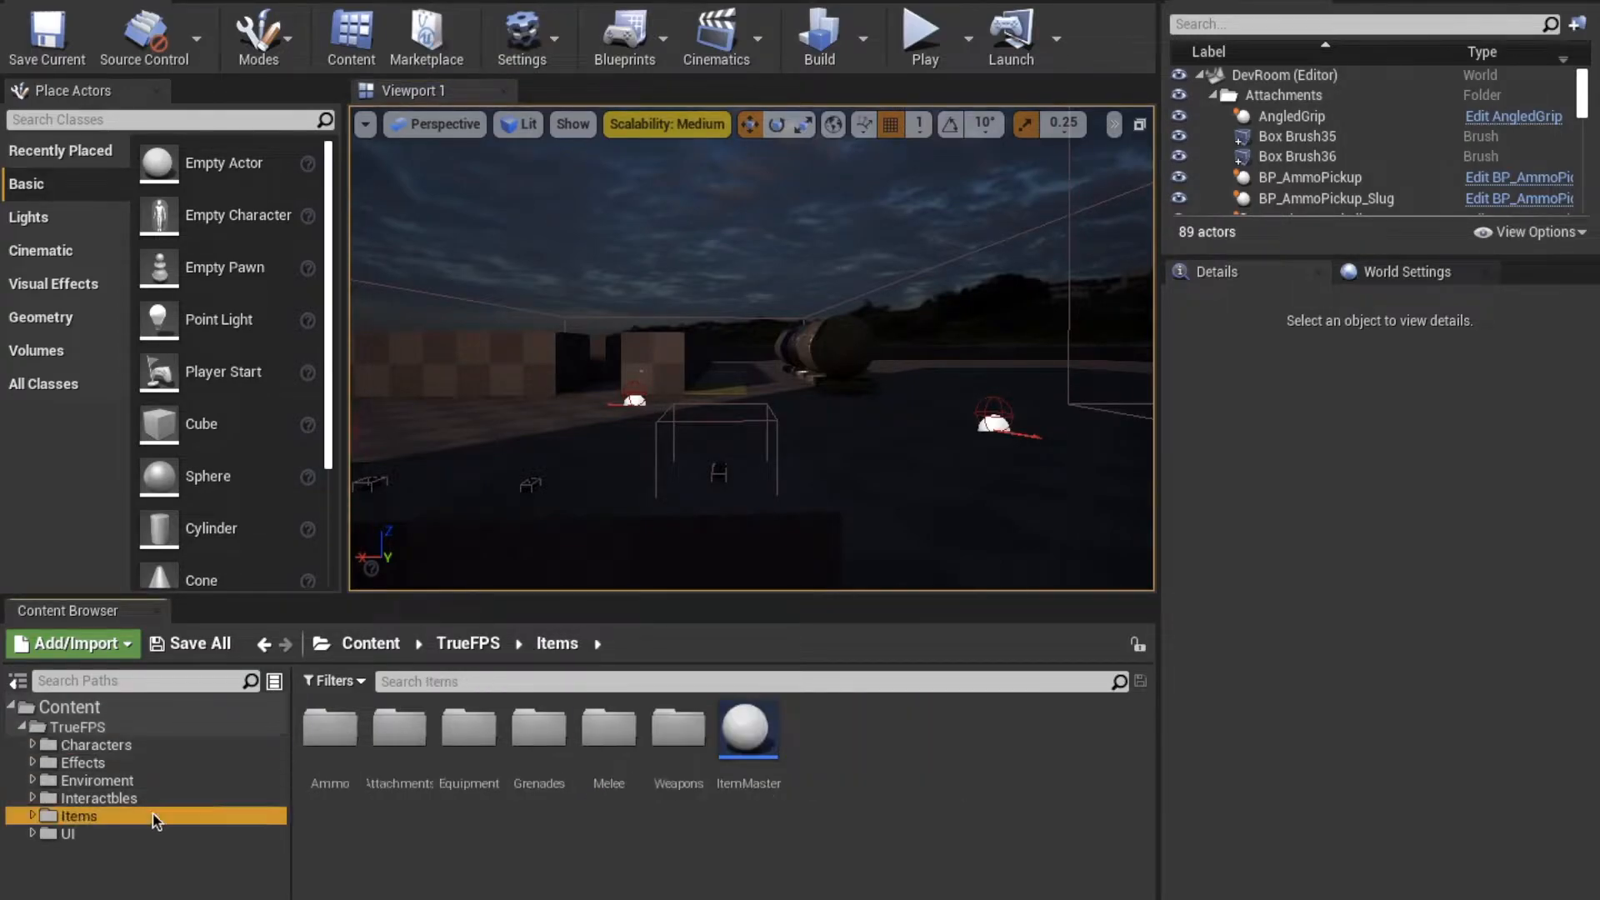
pyautogui.click(399, 728)
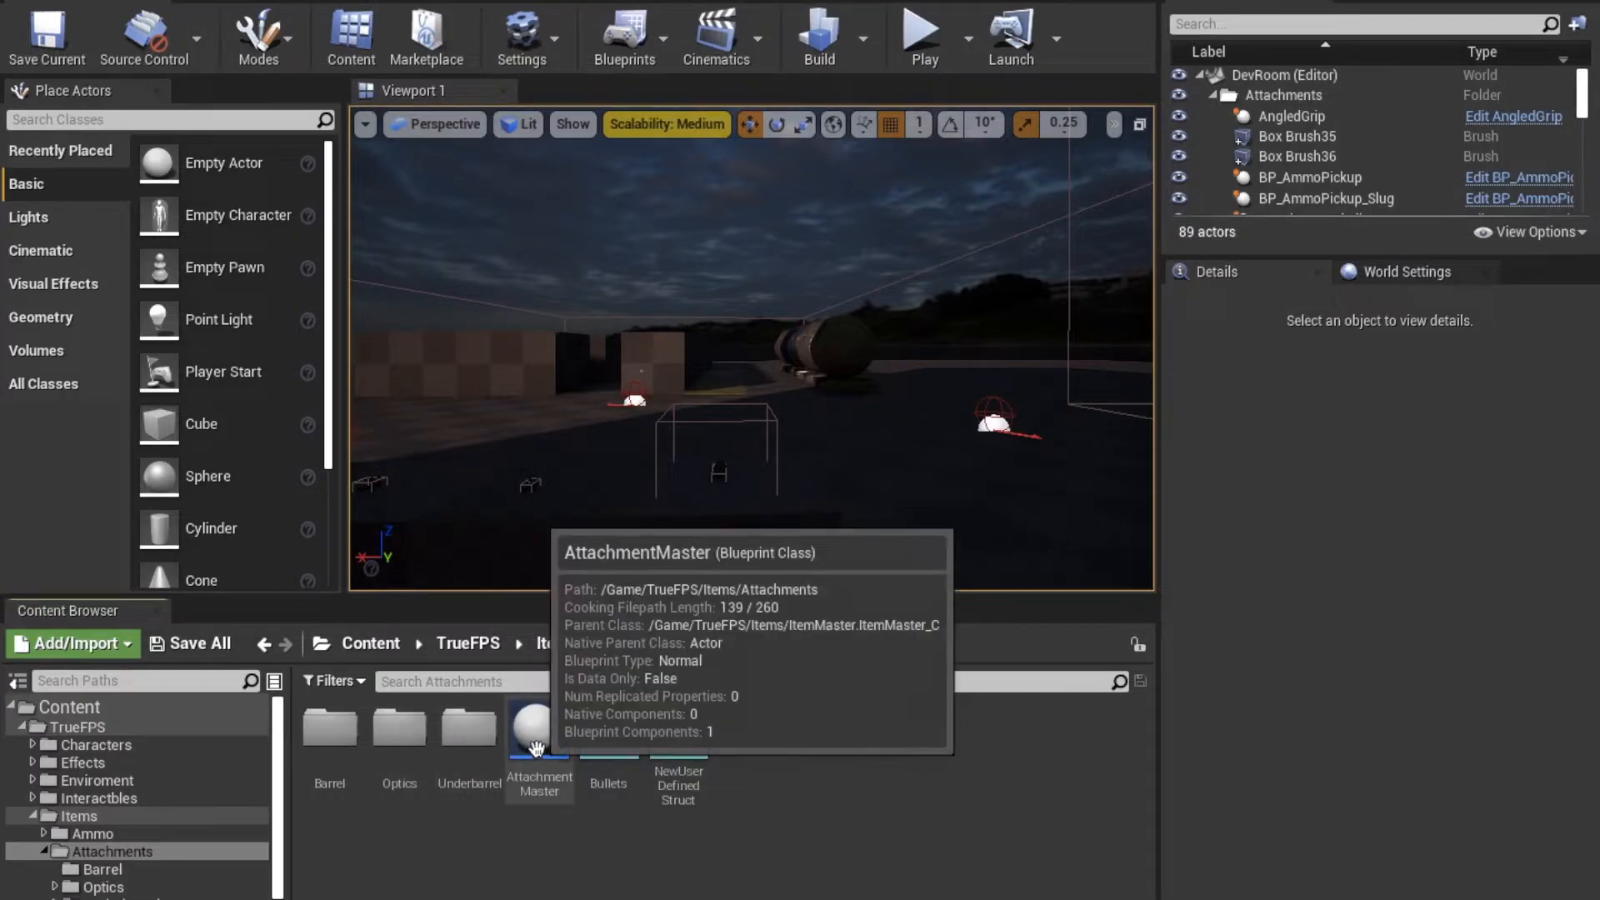
pyautogui.doubleClick(539, 727)
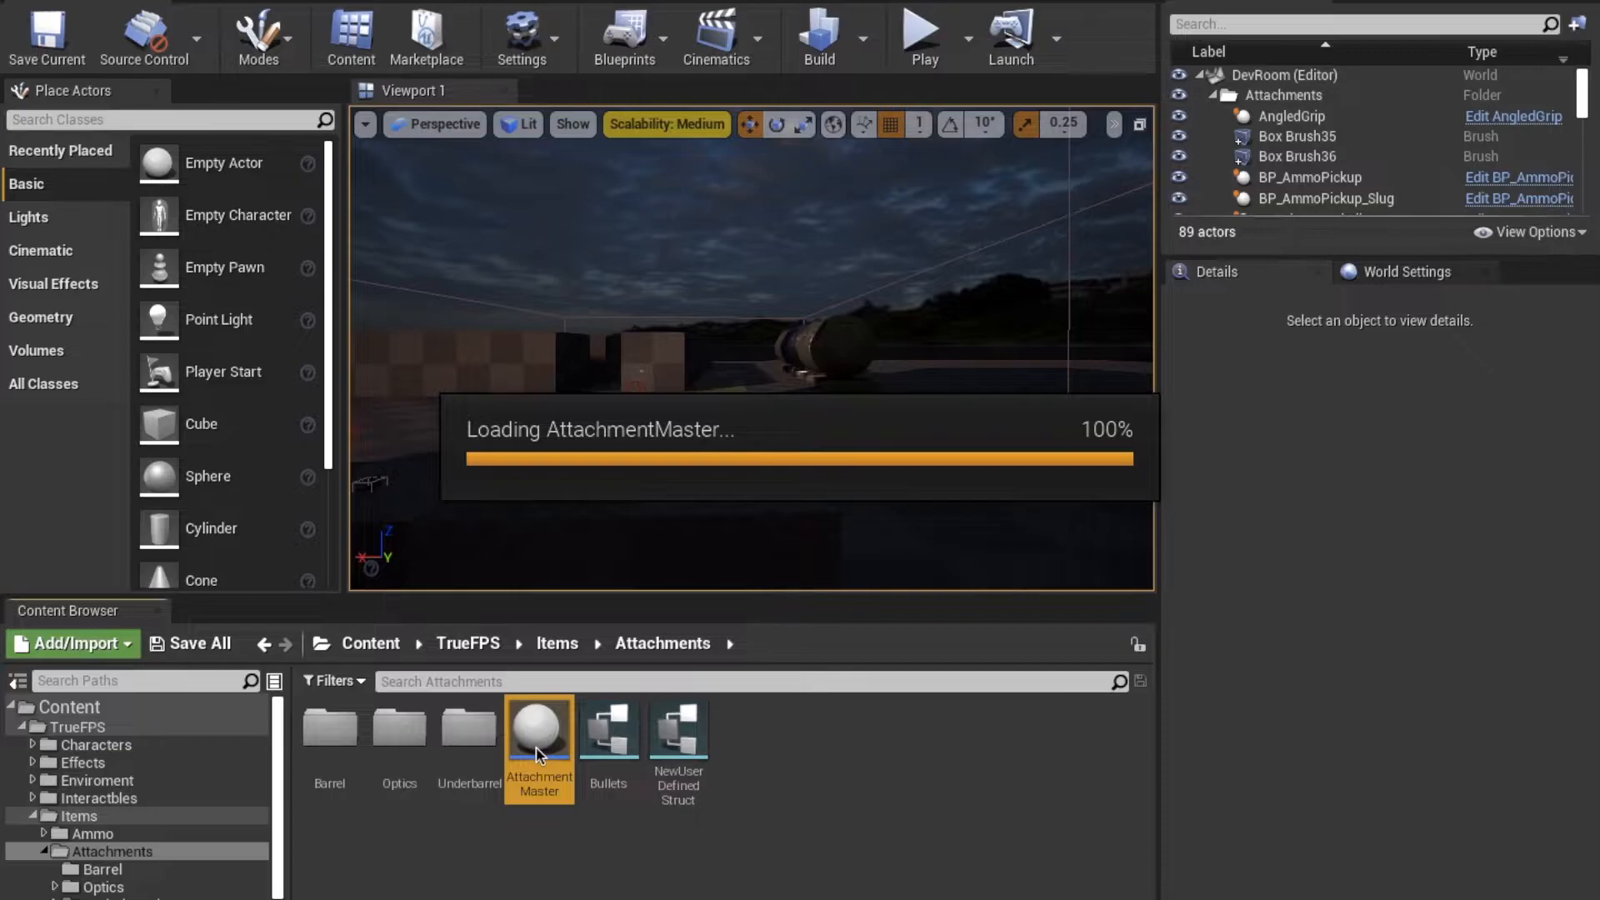
# - View AttachmentMaster's UpdateRemaining graph and its defaults such as Equip Socket WeaponSocket
pyautogui.doubleClick(539, 726)
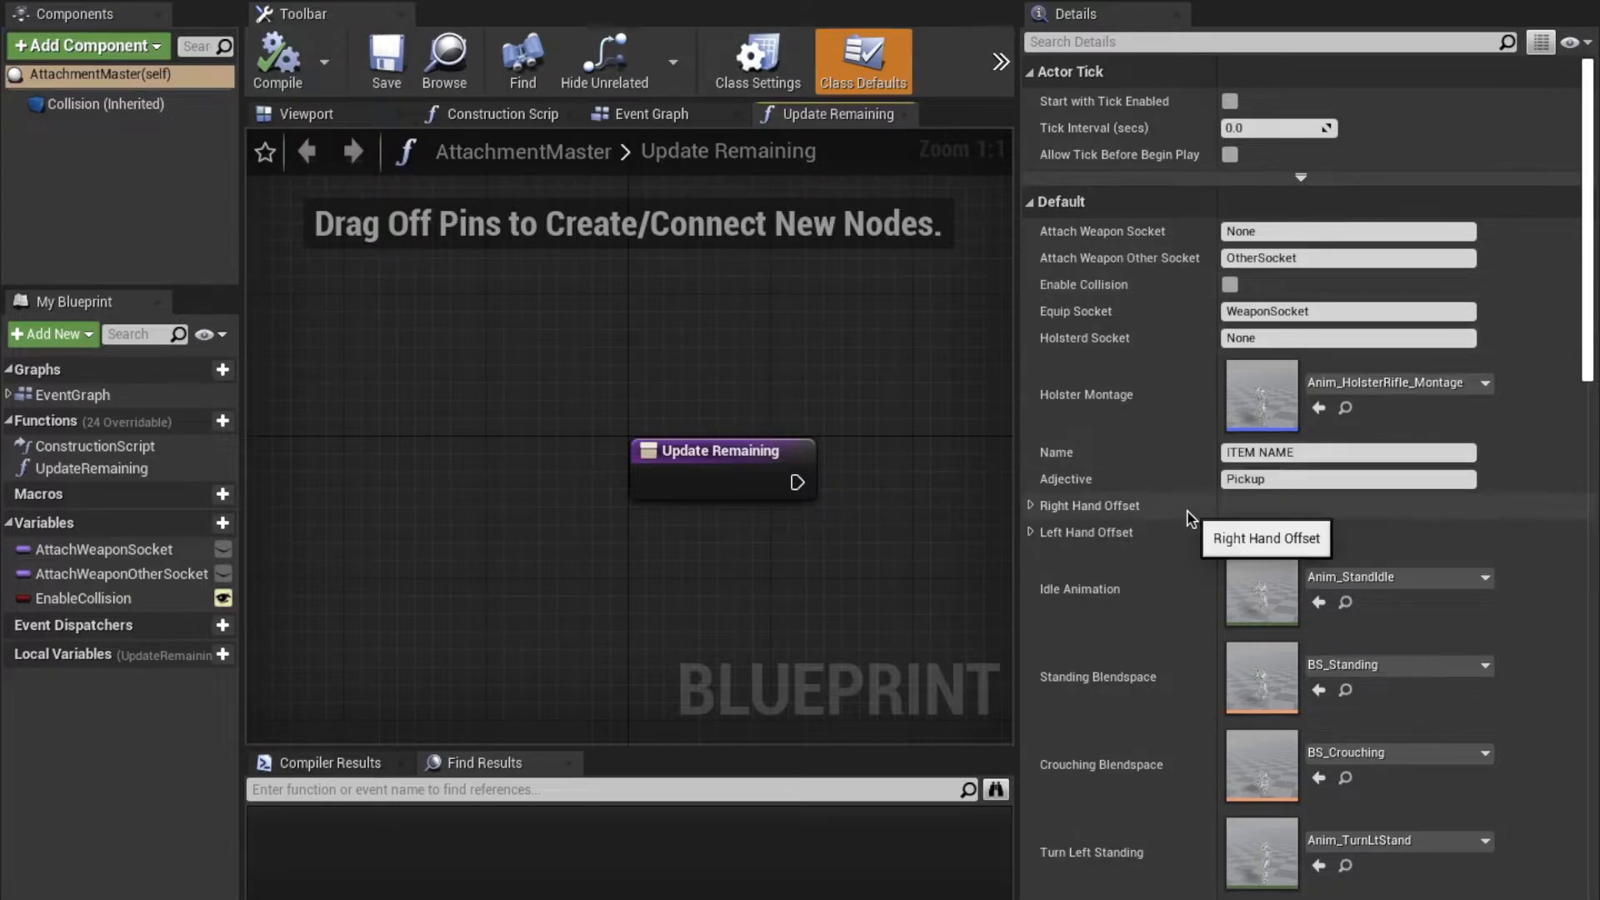
pyautogui.scroll(-3)
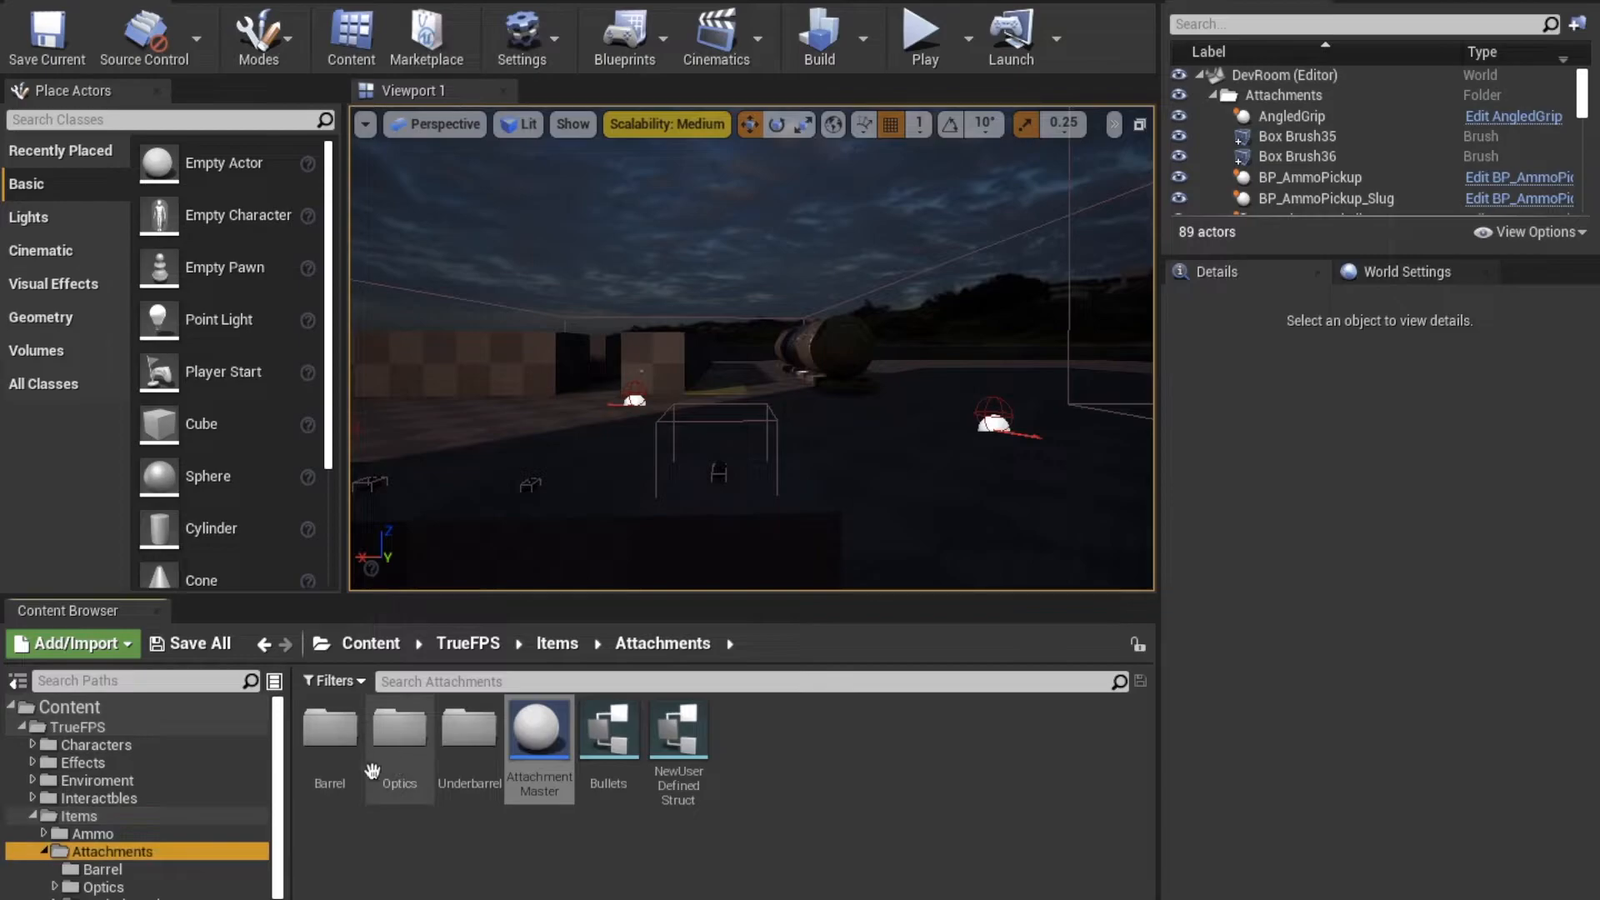
pyautogui.moveTo(468, 730)
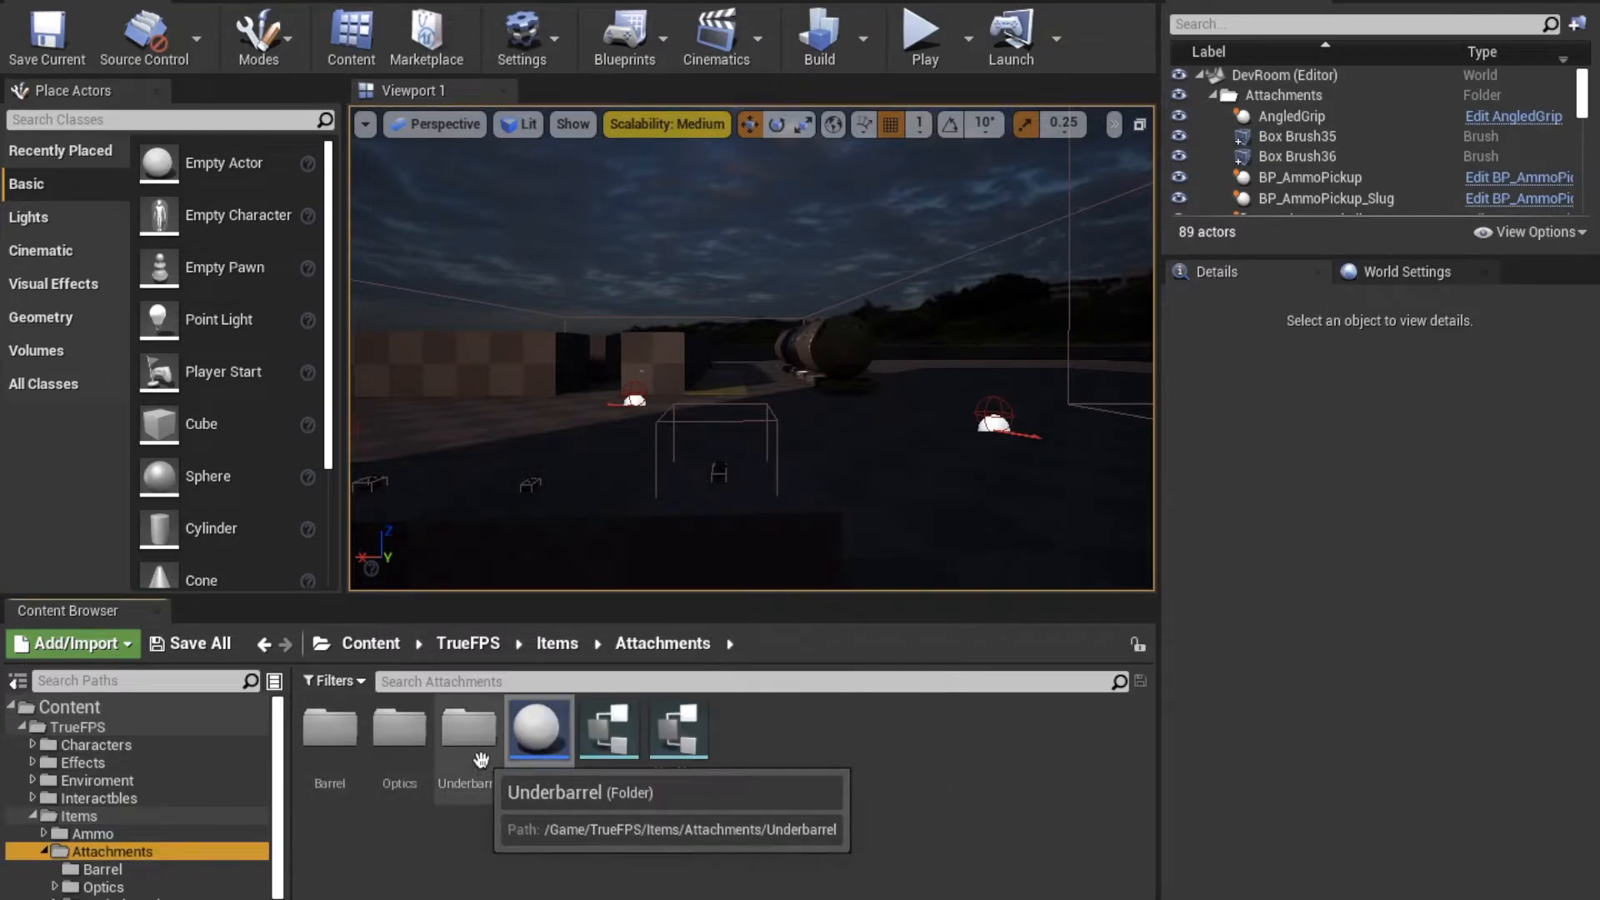
# - Browse into Underbarrel > VerticleGrip to reach the VerticalGrip blueprint
pyautogui.doubleClick(468, 727)
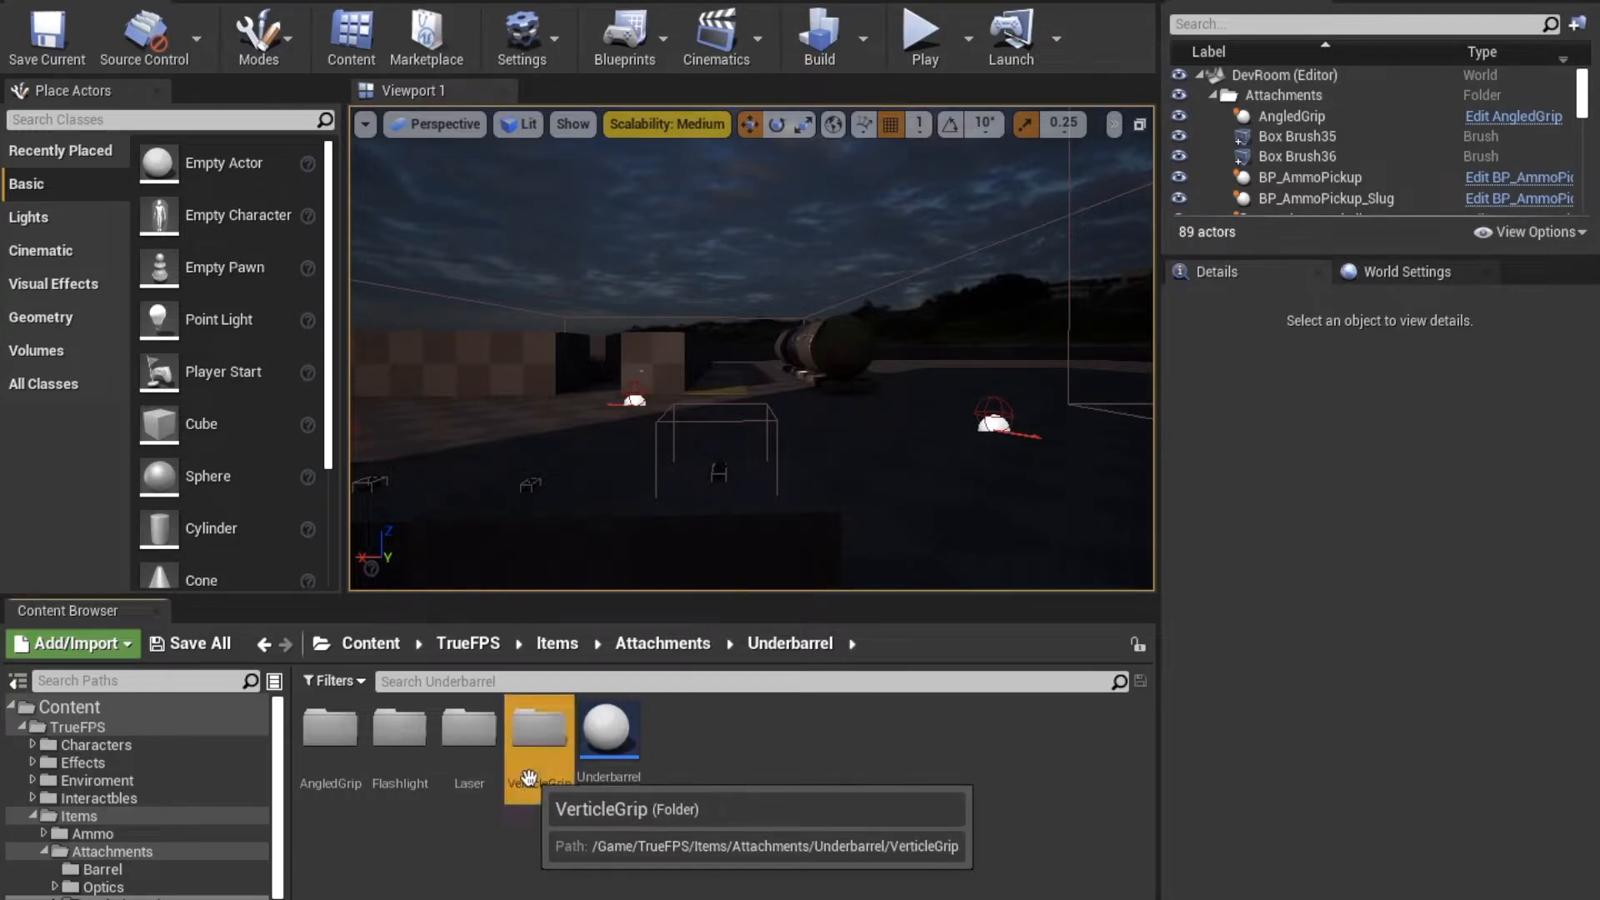
pyautogui.doubleClick(539, 727)
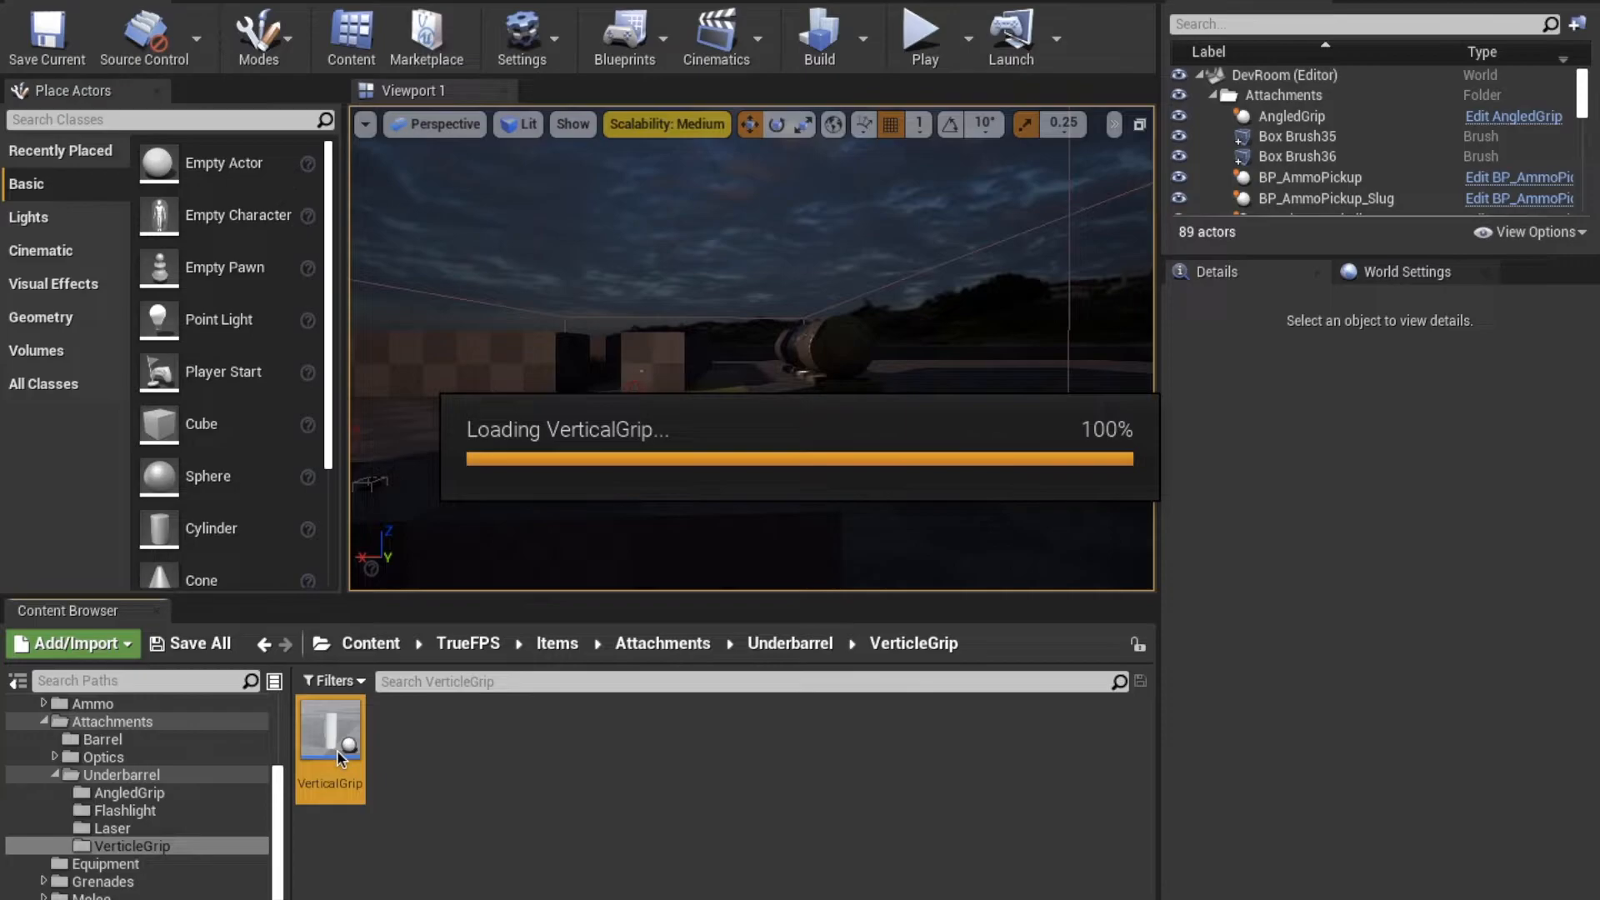
# - Open VerticalGrip and review its Event Graph and class defaults
pyautogui.doubleClick(330, 735)
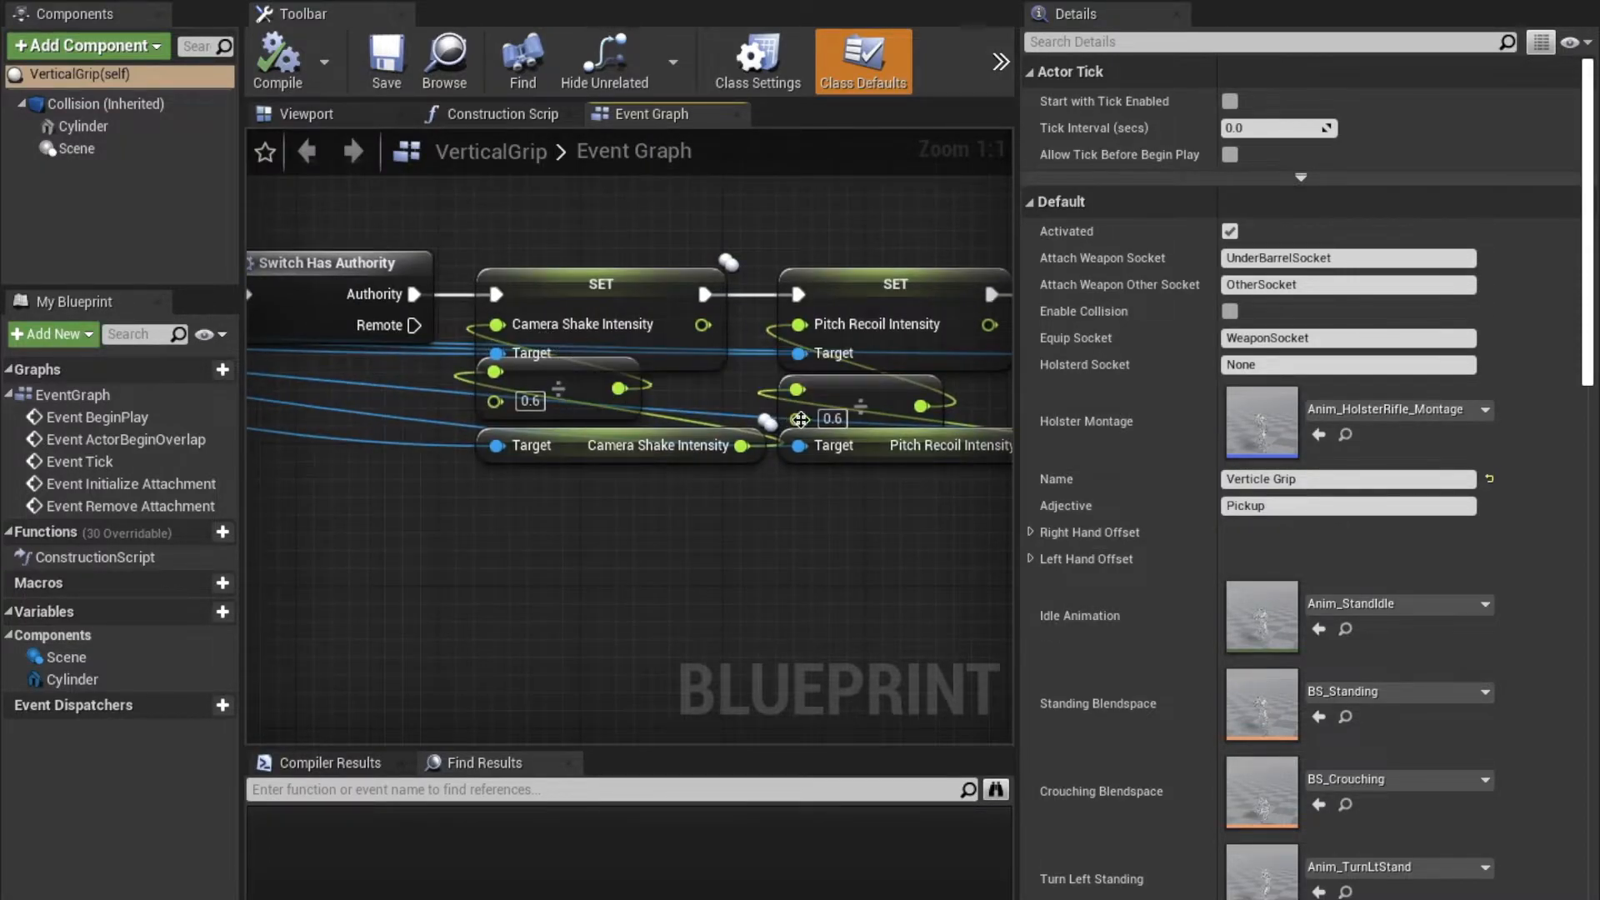
pyautogui.scroll(-3)
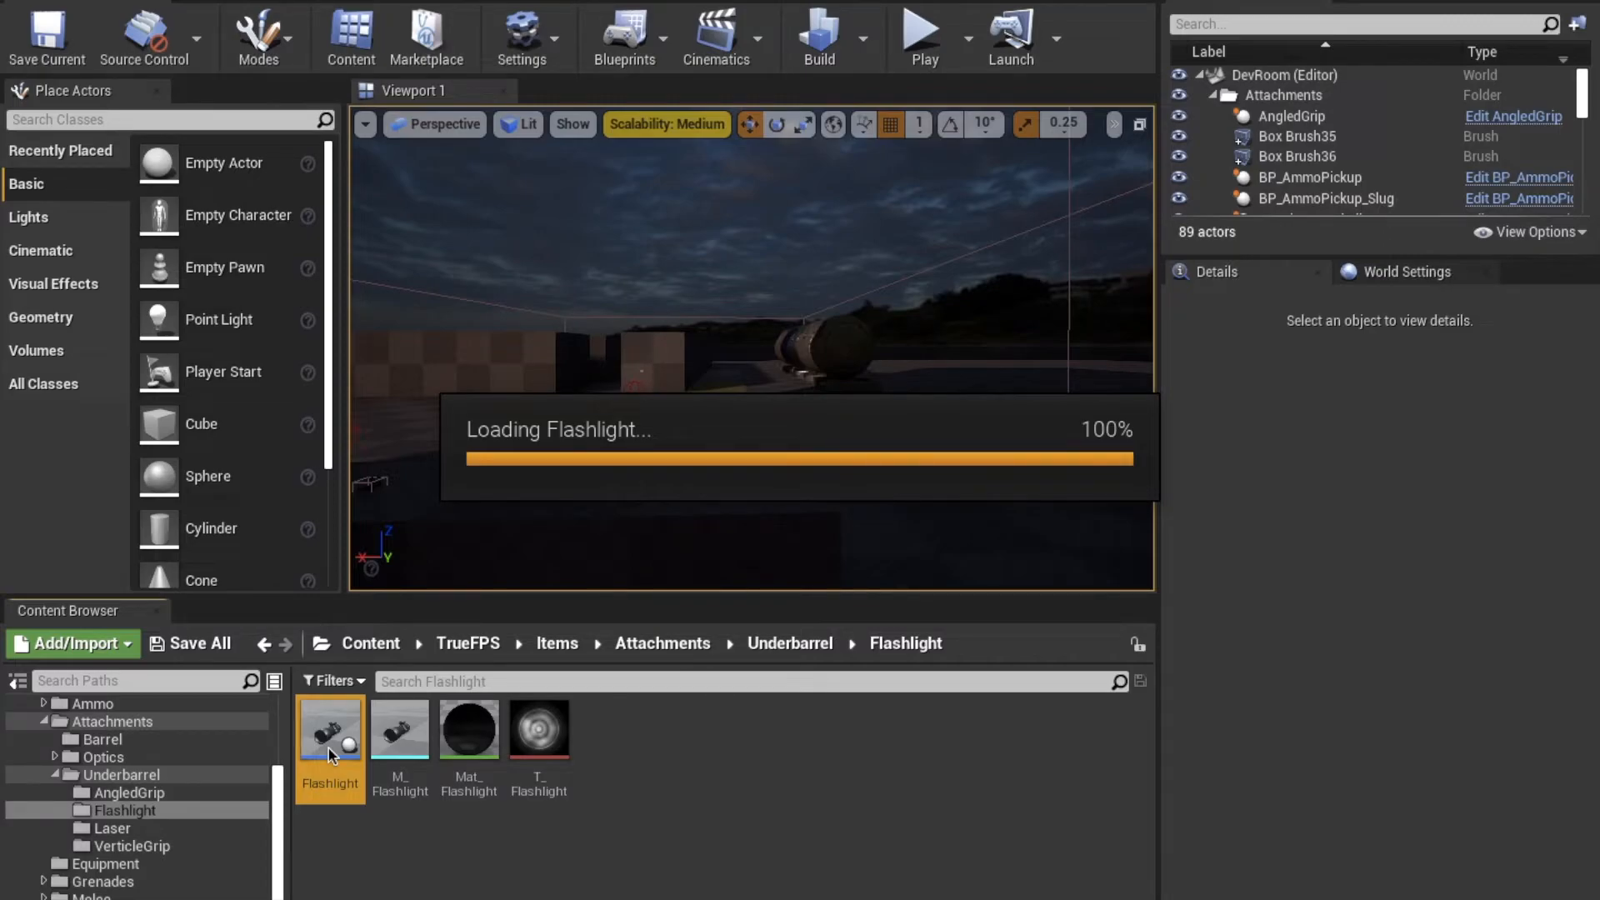
# - Open the Flashlight blueprint, then browse AngledGrip and the Optics folder
pyautogui.doubleClick(330, 727)
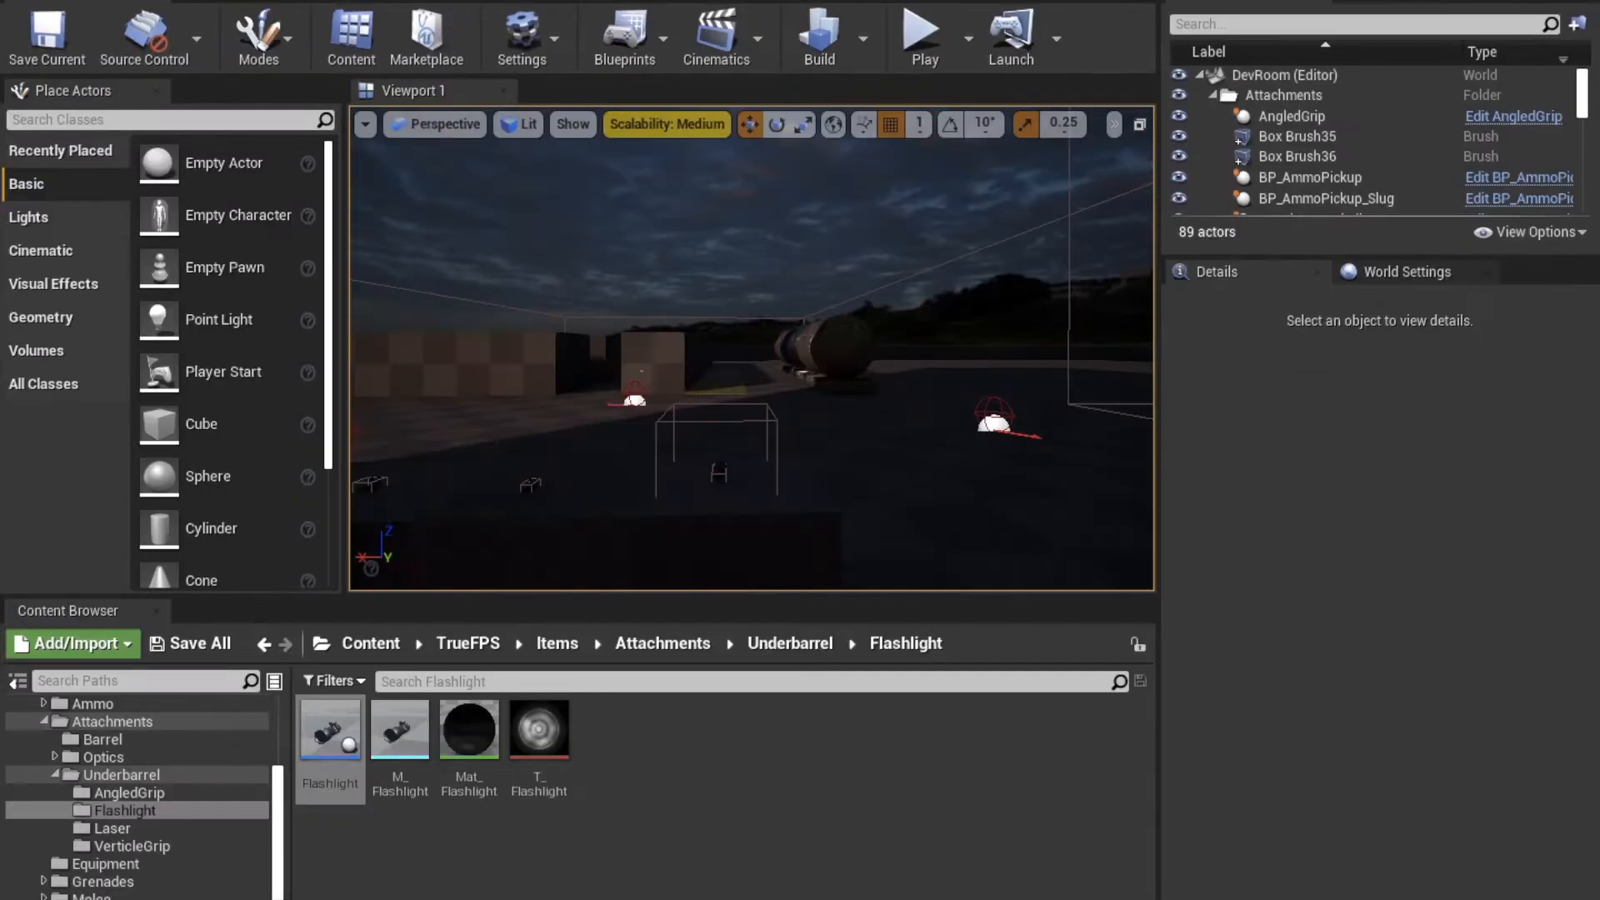
pyautogui.click(128, 793)
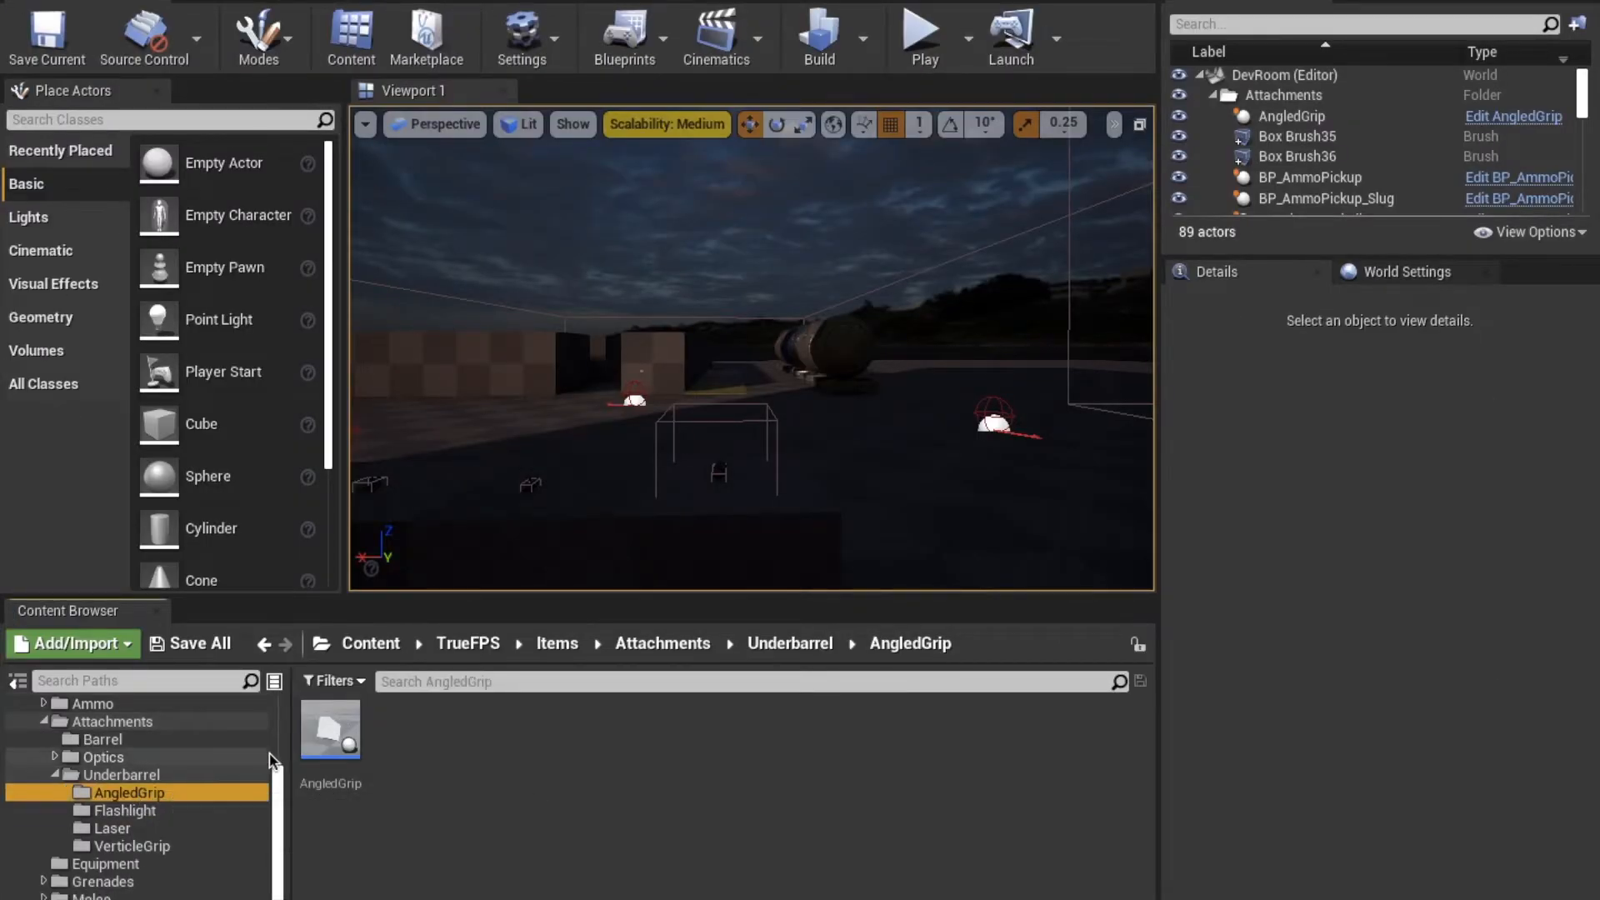
pyautogui.click(102, 755)
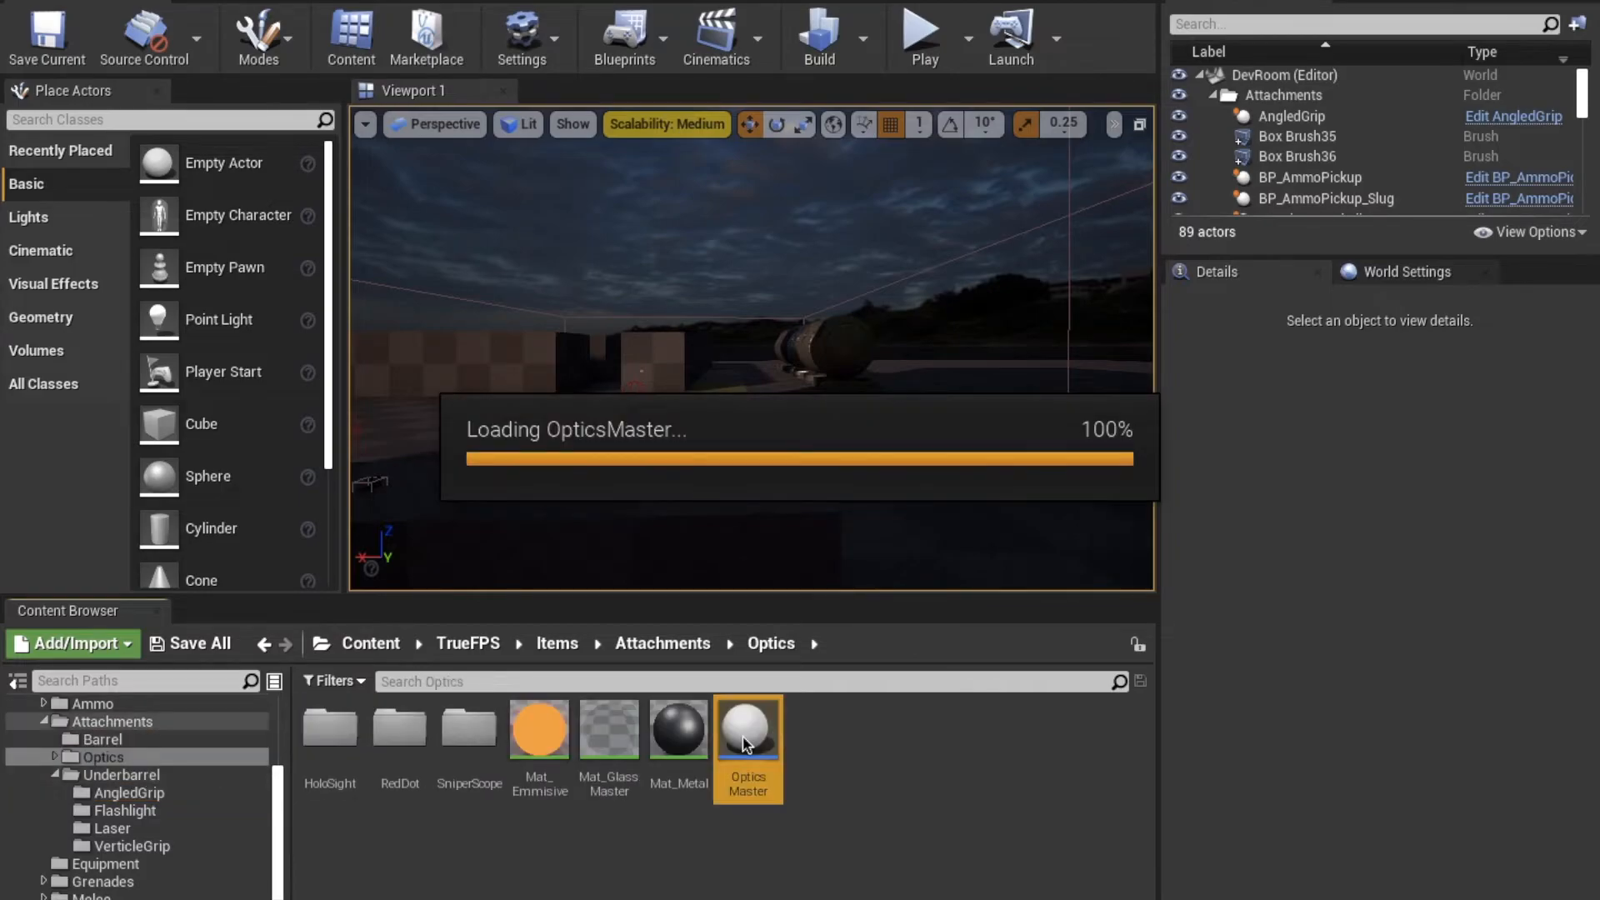
# - Open OpticsMaster showing its event graph and defaults FOV 90, Distance 20, Speed 0.5
pyautogui.doubleClick(746, 724)
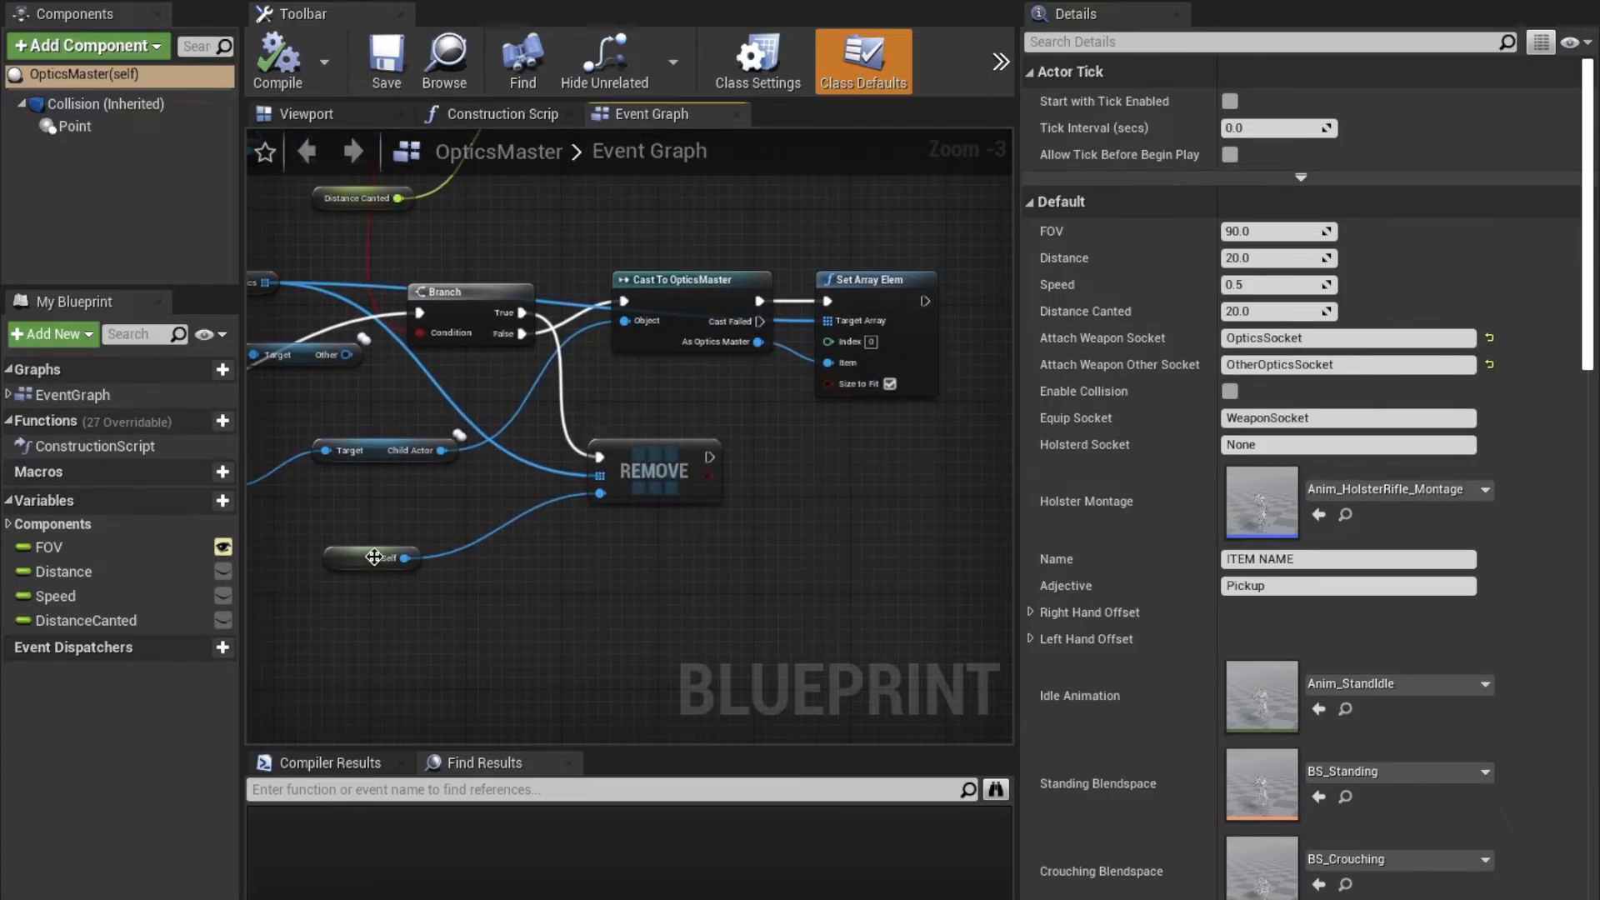
pyautogui.moveTo(613, 476)
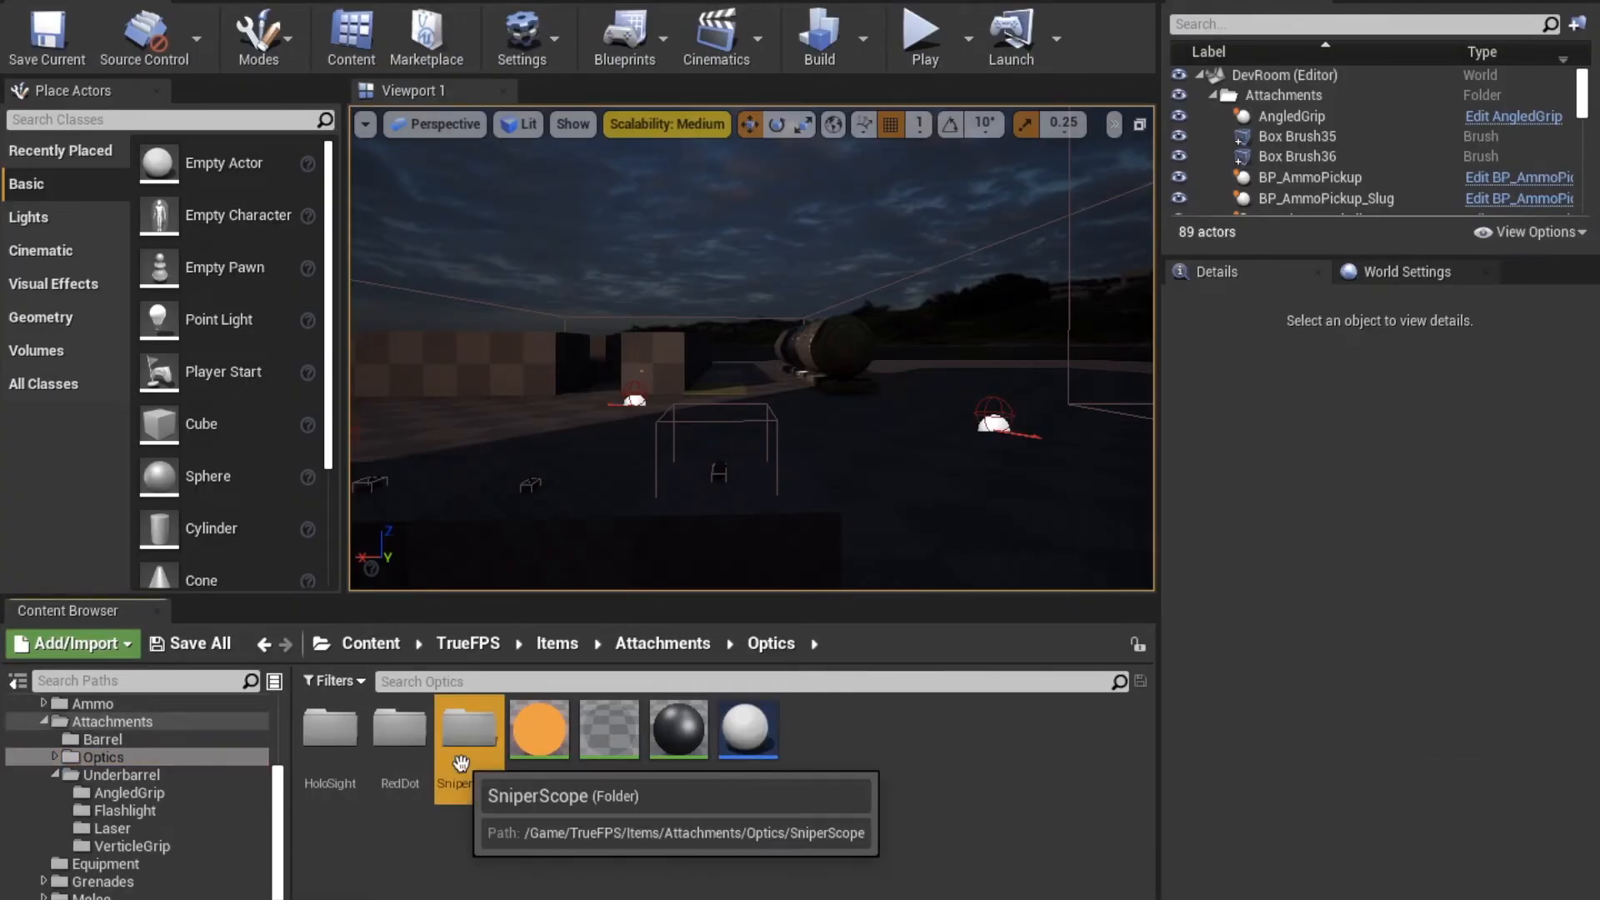
# - Open the SniperScope blueprint, then start Play-in-editor with the scoped rifle (30/120 ammo)
pyautogui.doubleClick(468, 728)
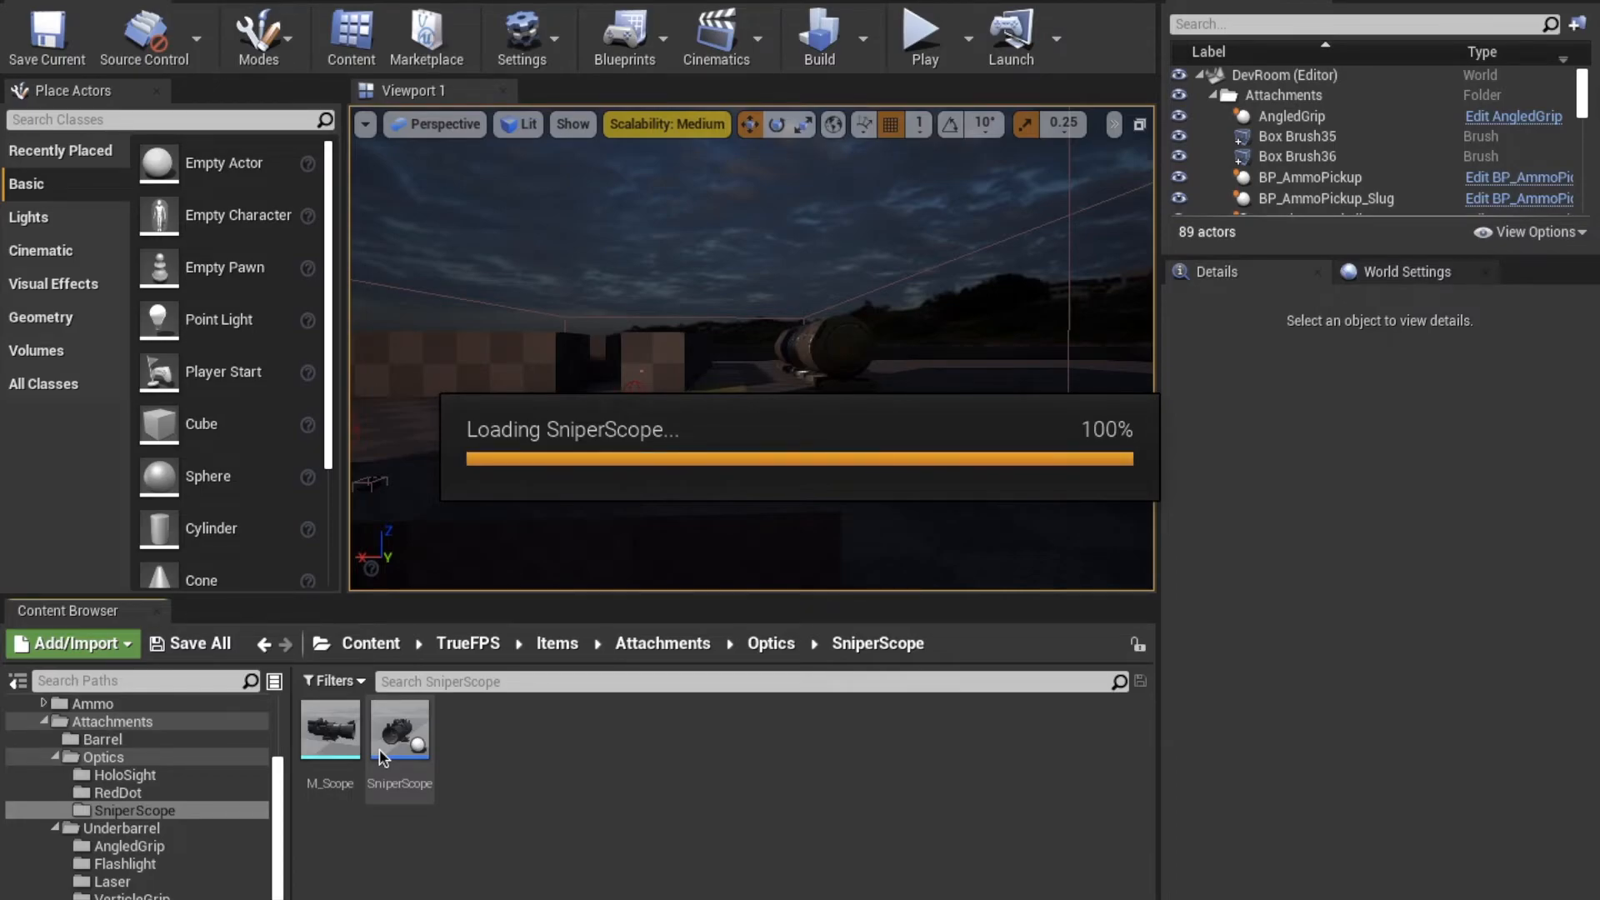
pyautogui.doubleClick(399, 724)
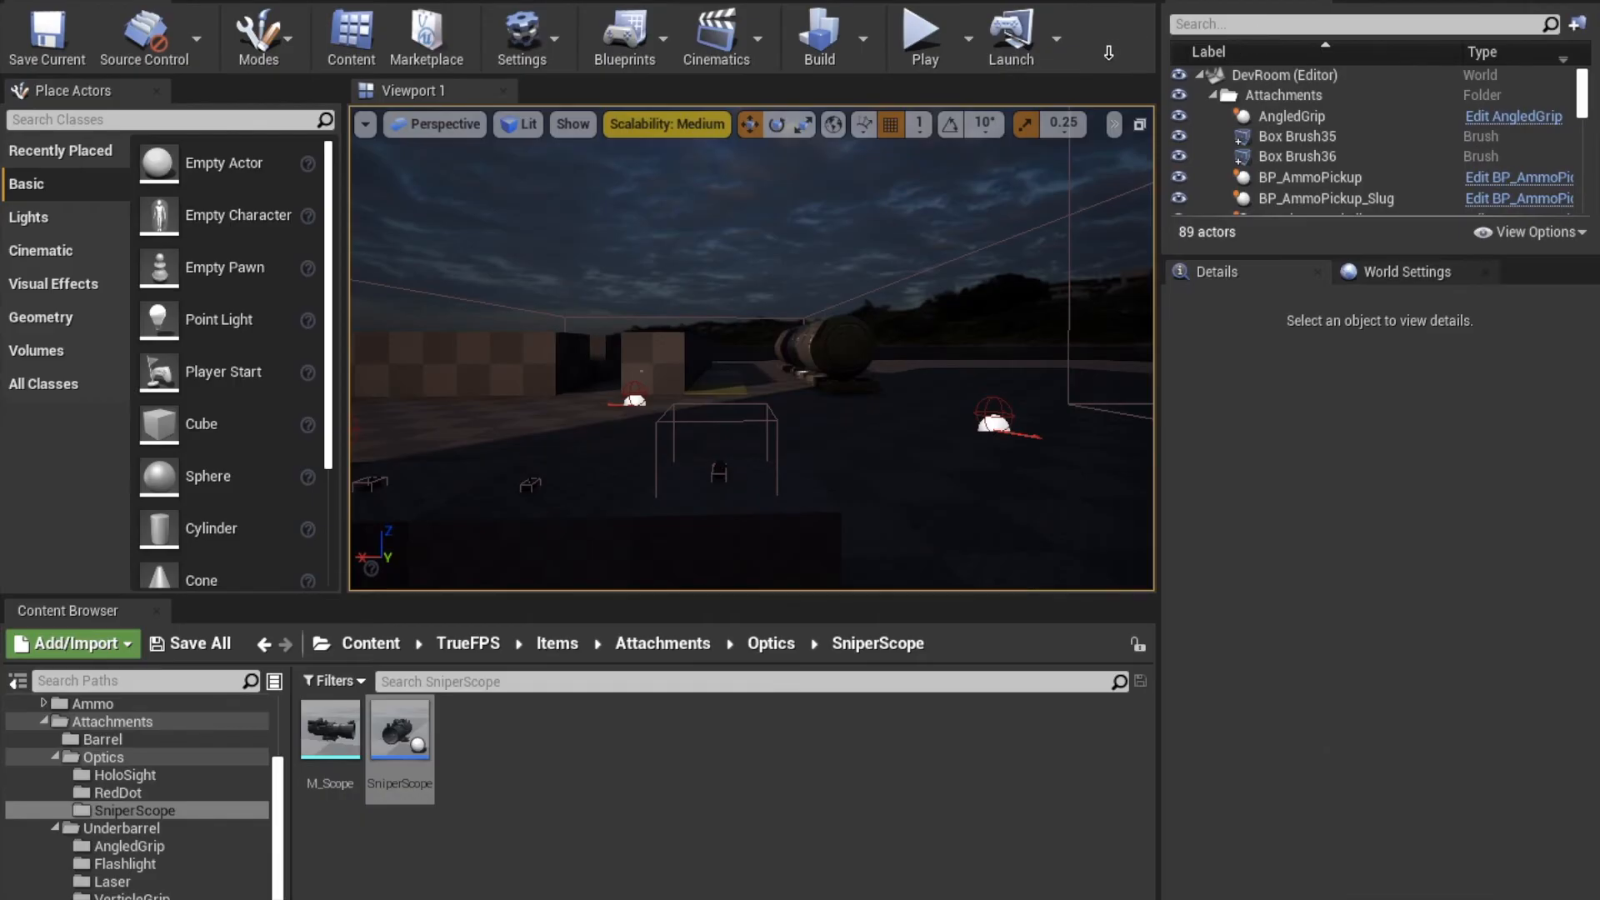
pyautogui.click(921, 38)
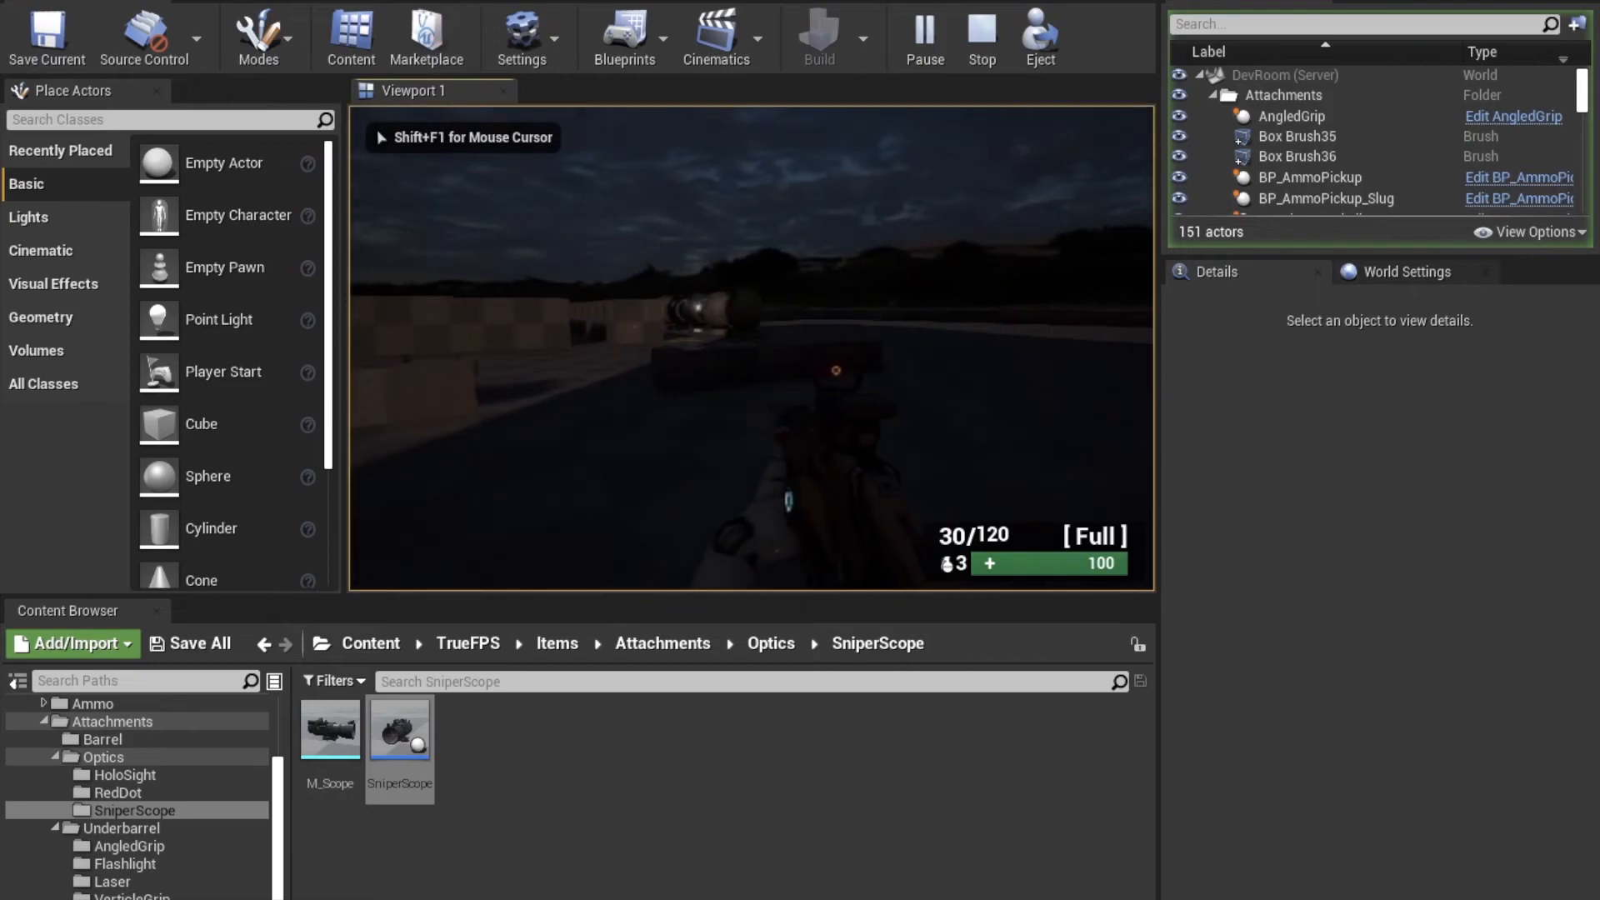